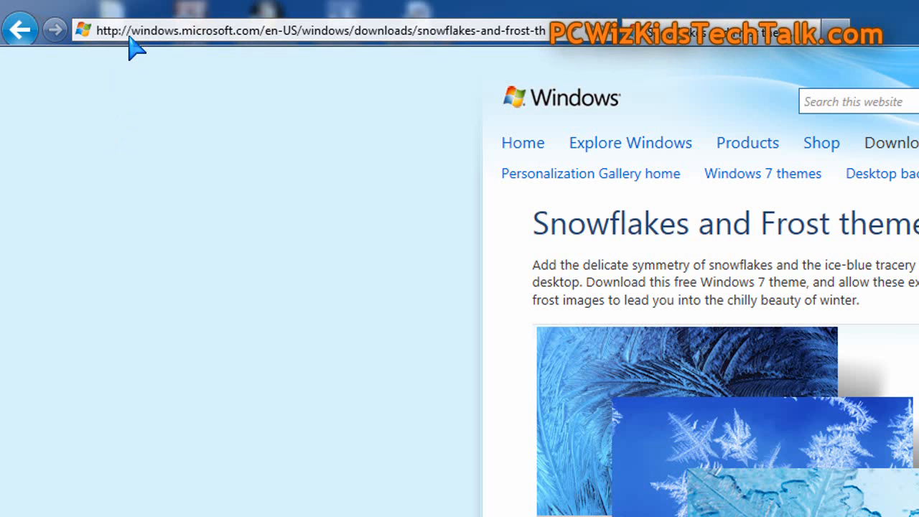
mouse_move(413, 127)
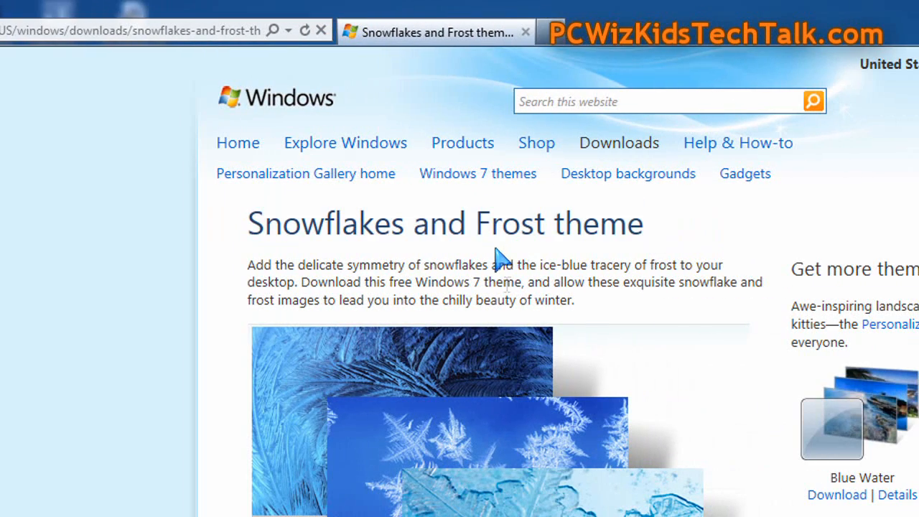
Scroll down the Snowflakes and Frost theme page toward its Download link
scroll("down", 3)
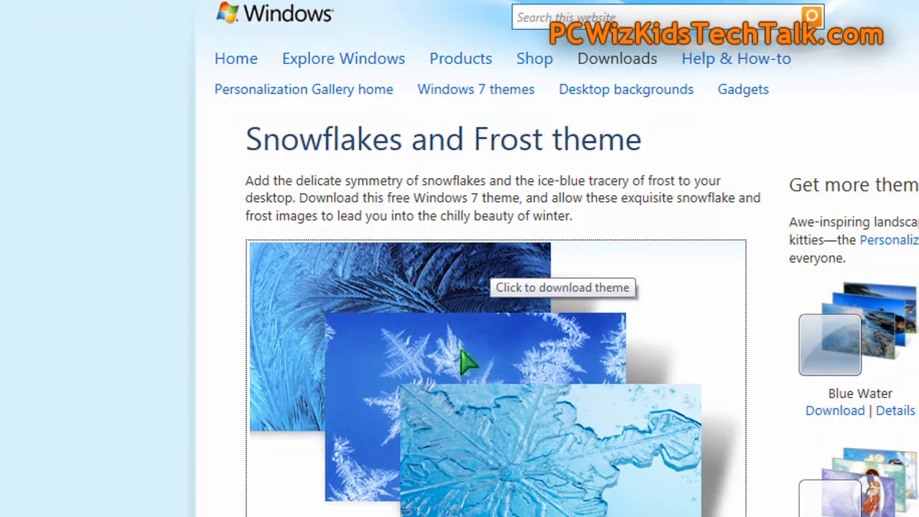
mouse_move(477, 319)
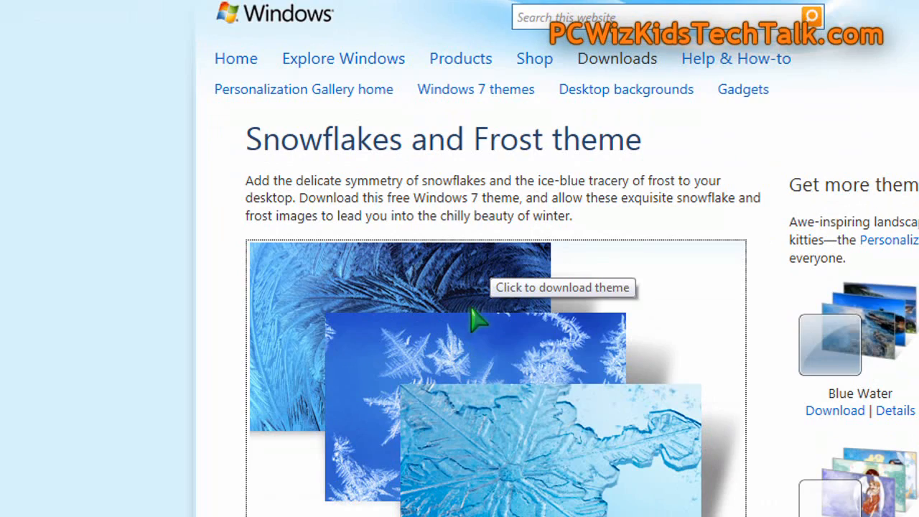
scroll("down", 3)
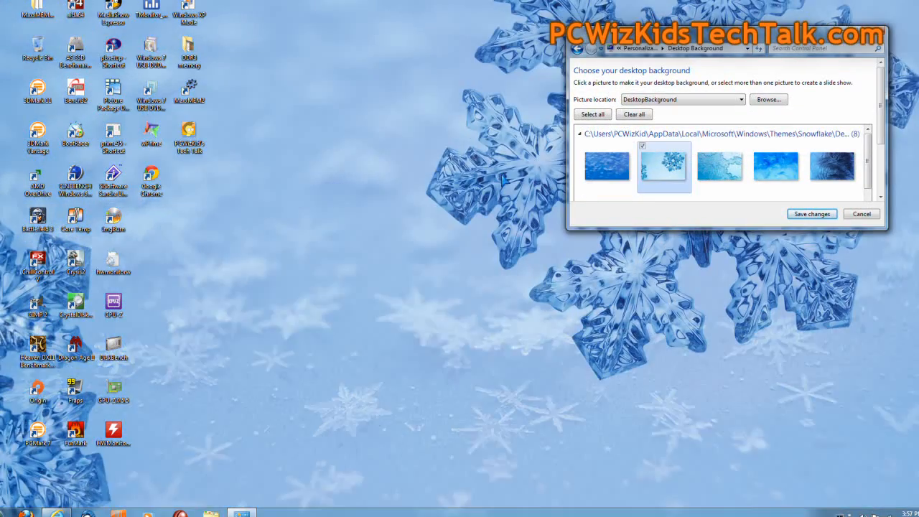
Preview the ice crystal, frost-fern, feathery frost, snowflake crystals and sketched frost wallpapers, returning to jeweled snowflakes
left_click(719, 167)
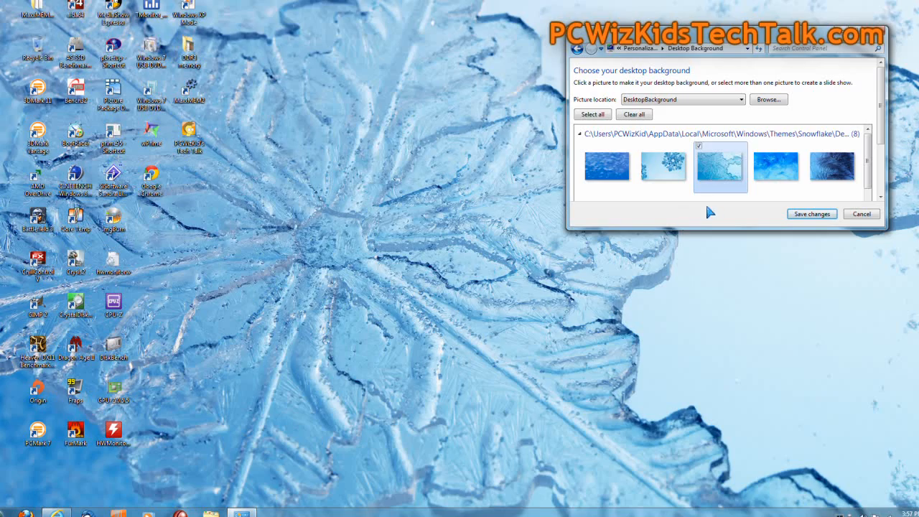
left_click(776, 167)
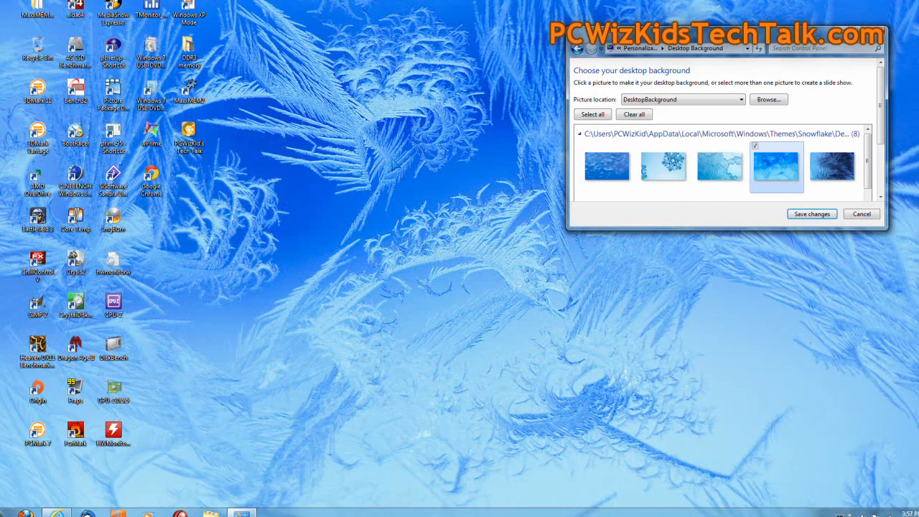
left_click(833, 167)
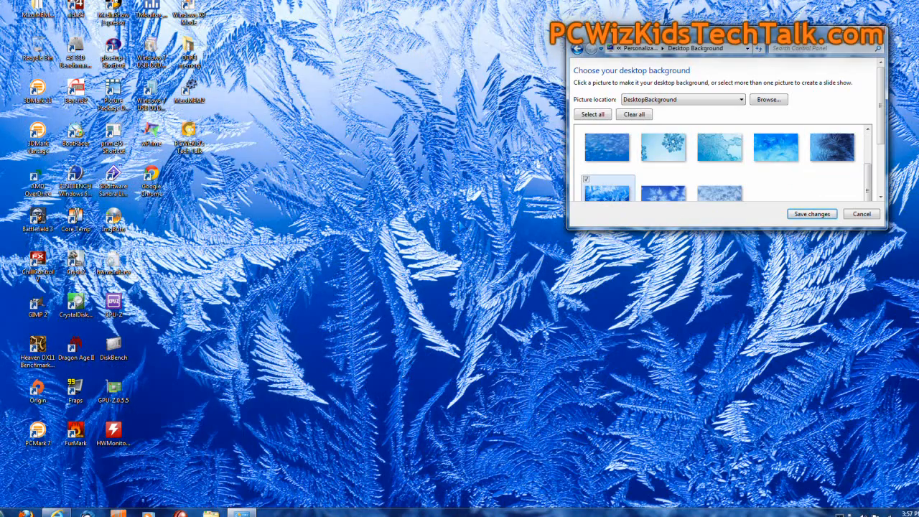
left_click(662, 192)
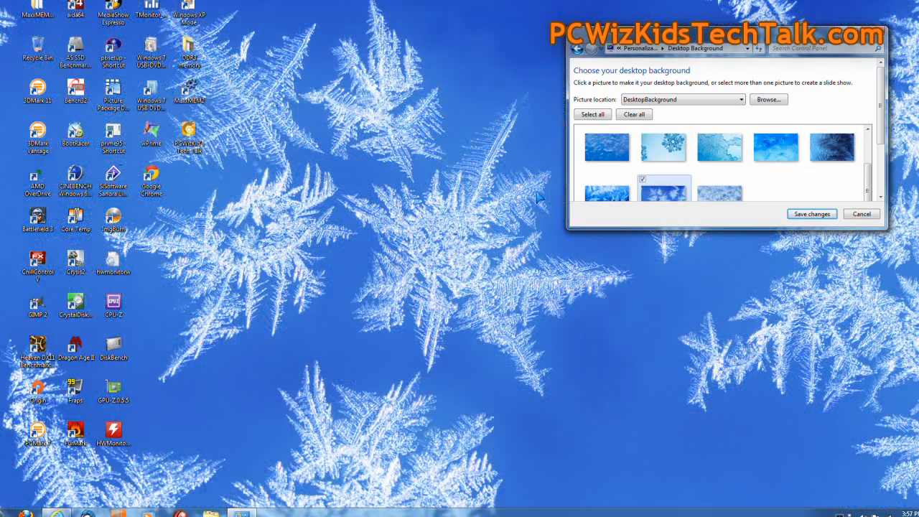
left_click(719, 188)
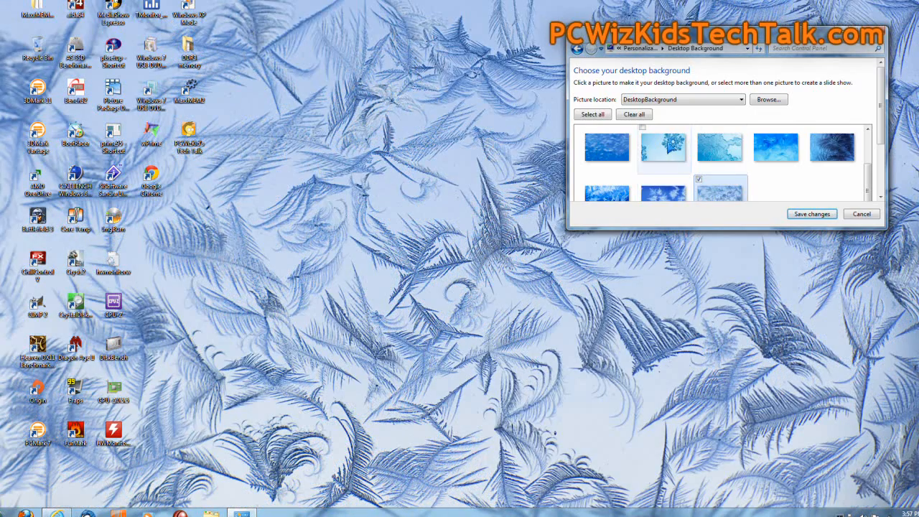
left_click(664, 148)
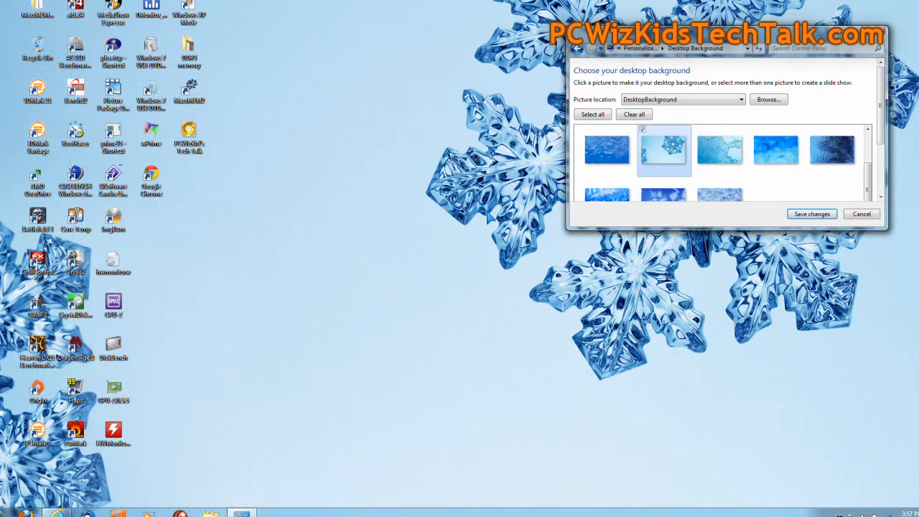
mouse_move(664, 165)
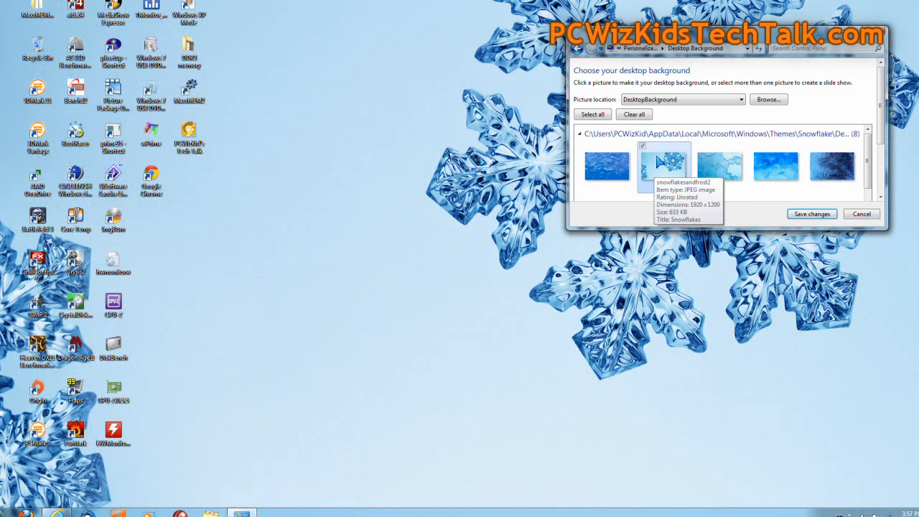
left_click(11, 515)
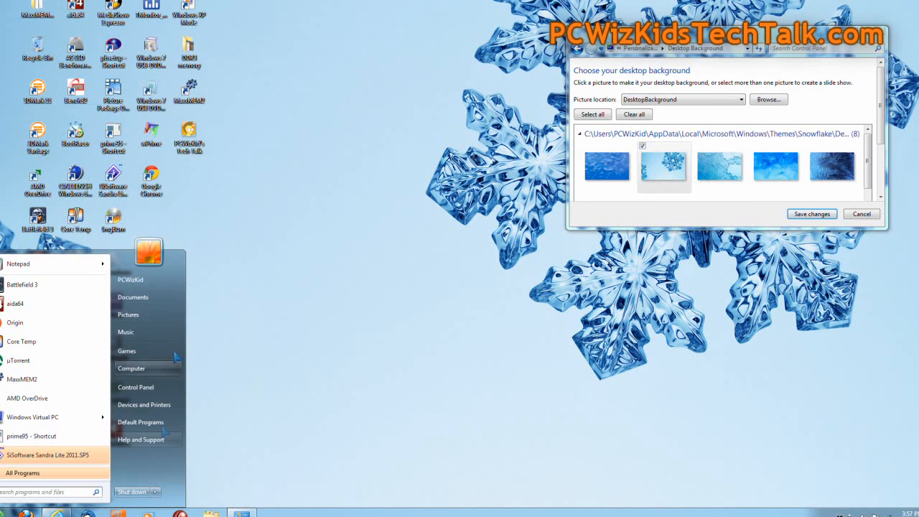